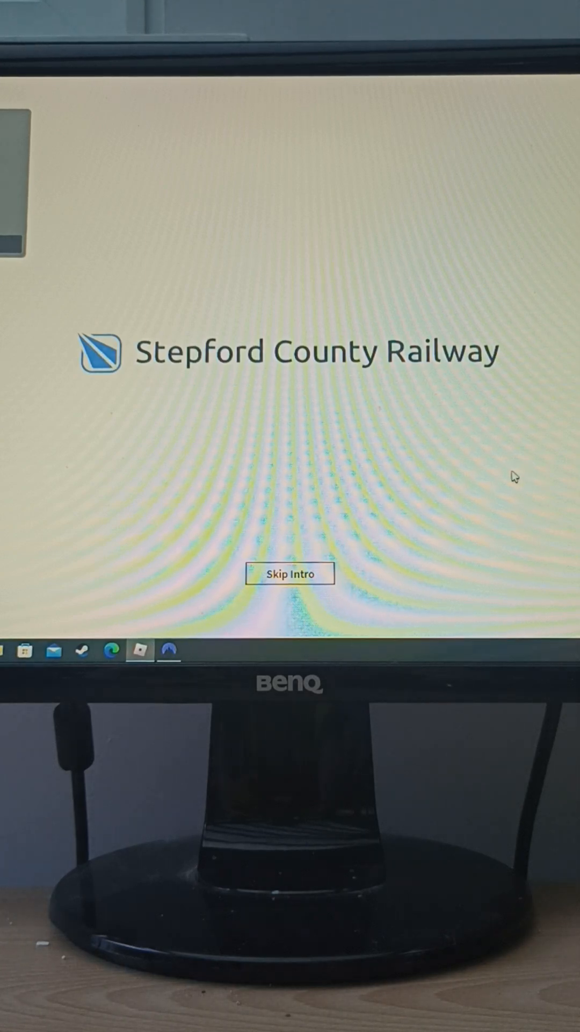
Step: Skip the opening intro so the depot's train and route list appears
{"action": "left_click", "coordinate": [289, 573]}
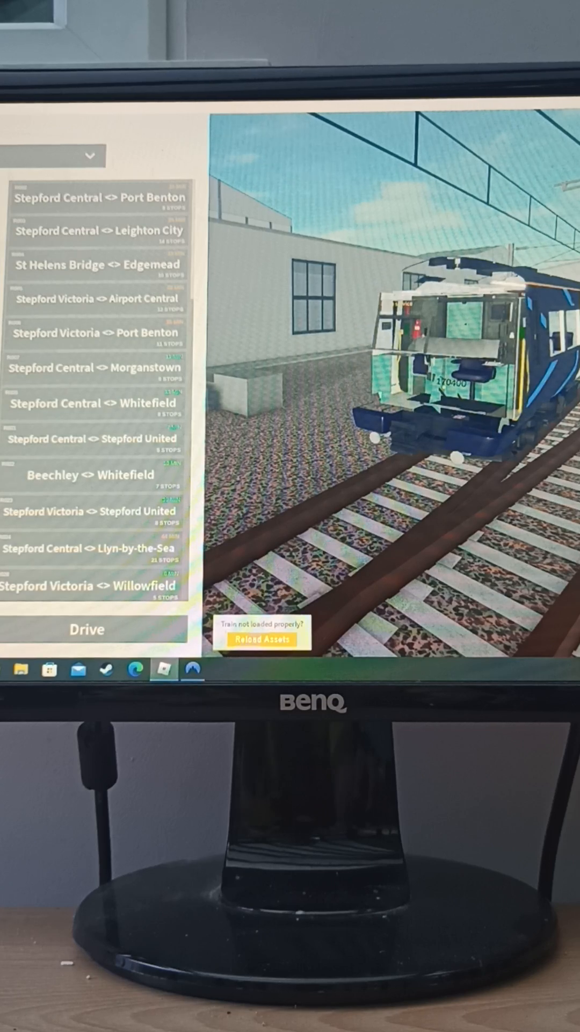
Step: Browse through the depot's trains up to the unowned 156400 unit, then move on past it
{"action": "left_click", "coordinate": [262, 639]}
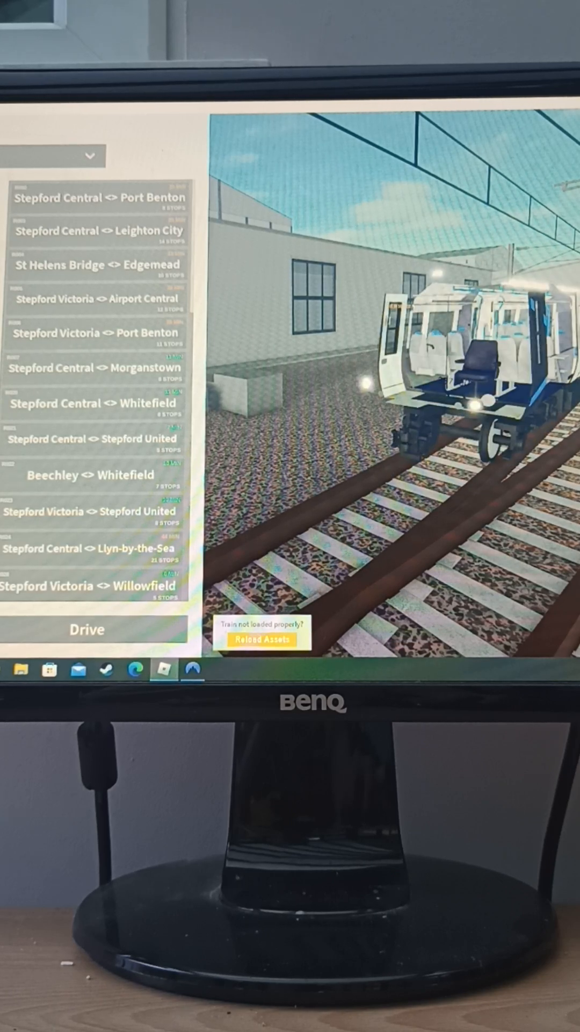
{"action": "left_click", "coordinate": [262, 639]}
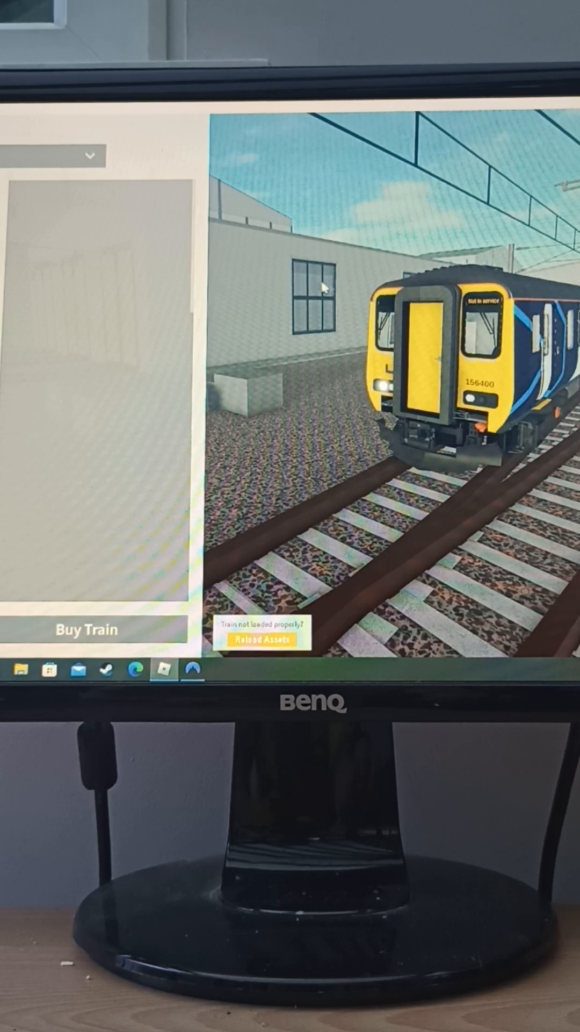
{"action": "left_click", "coordinate": [50, 155]}
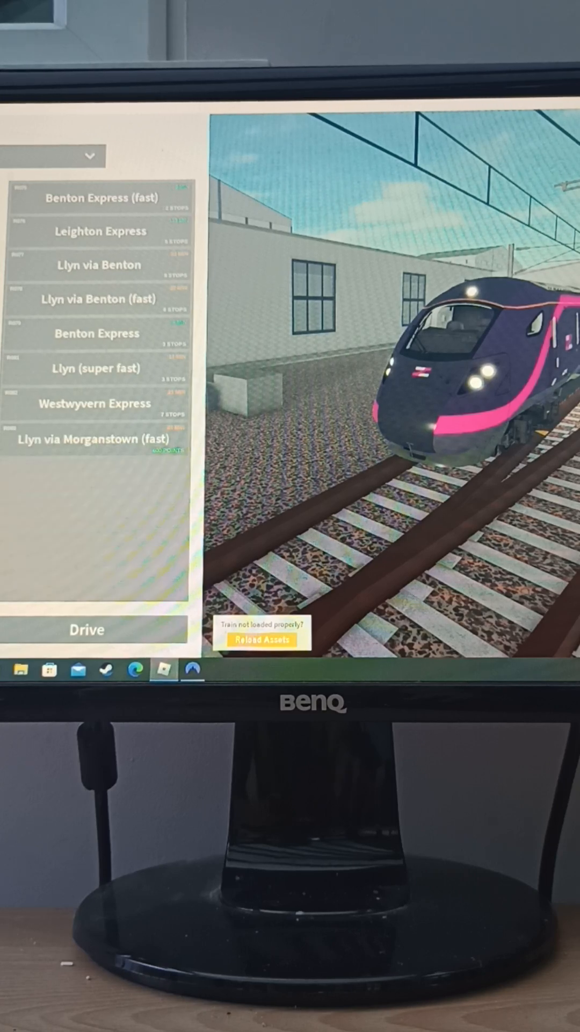
Step: Scroll the HST's express route list down to Rayleigh Bay Express
{"action": "scroll", "scroll_direction": "down", "scroll_amount": 3}
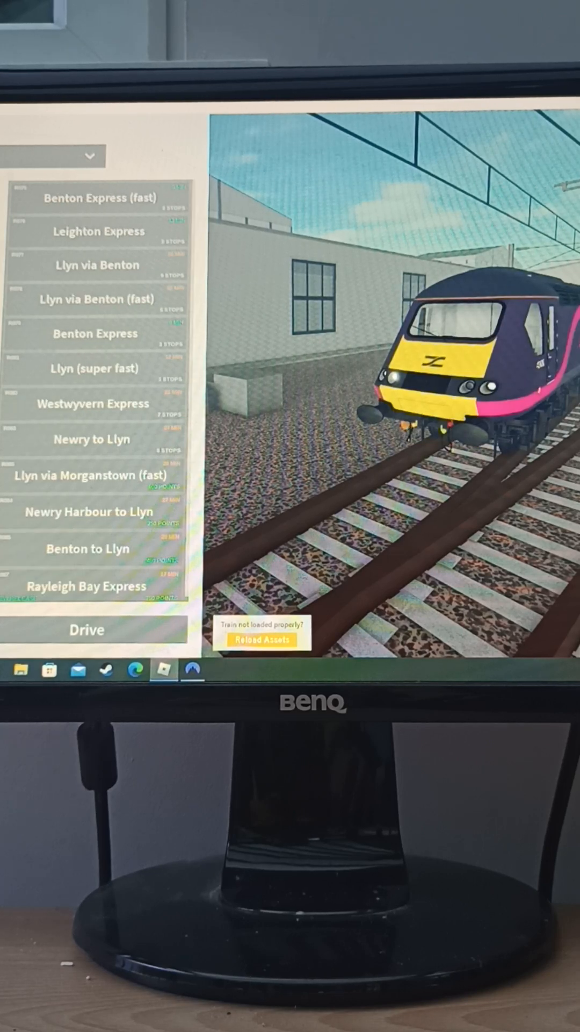
{"action": "scroll", "scroll_direction": "down", "scroll_amount": 3}
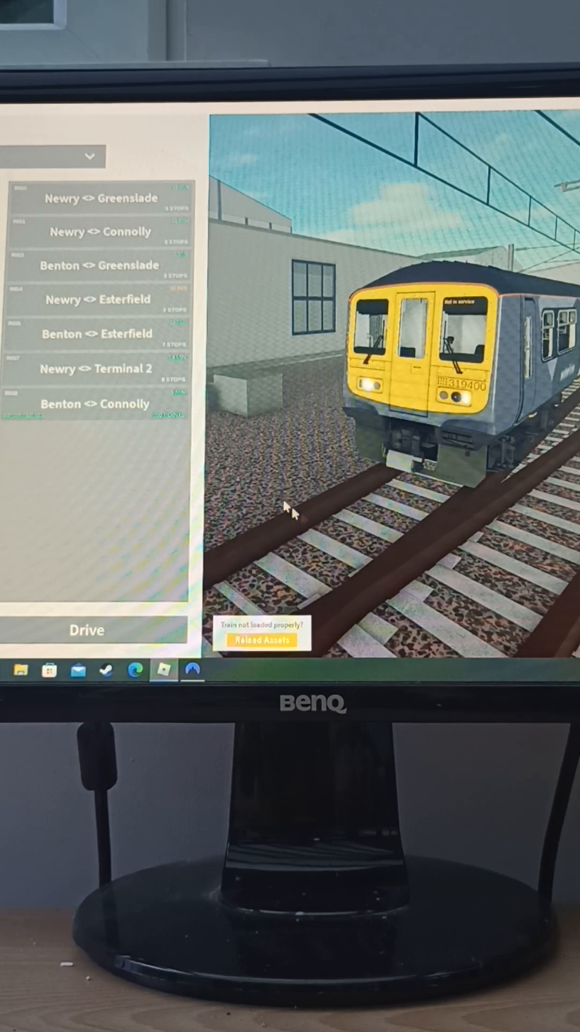
{"action": "mouse_move", "coordinate": [267, 392]}
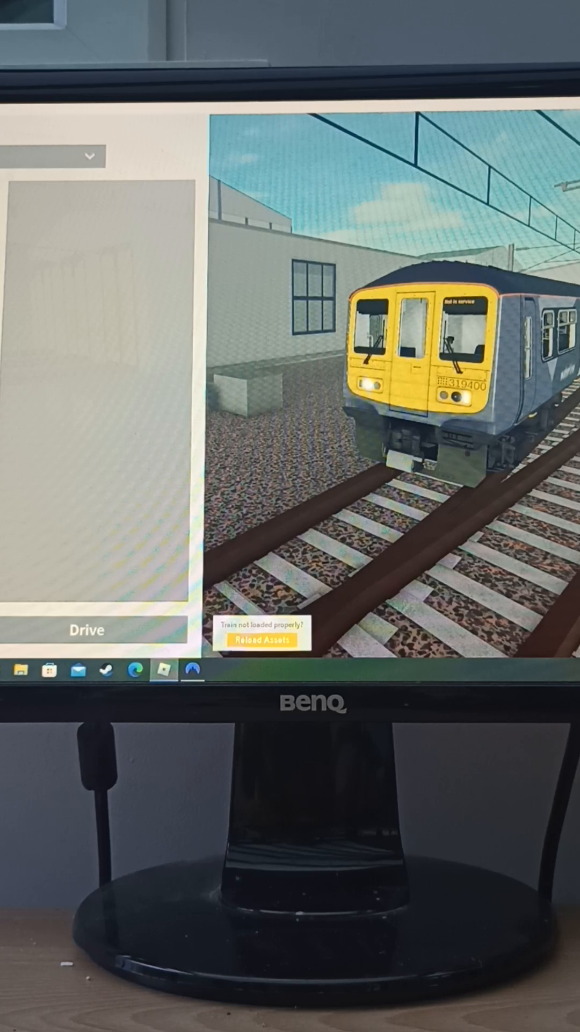
Step: Bring up the 170500 unit and choose Beechley <> Whitefield from its Stepford routes
{"action": "left_click", "coordinate": [86, 155]}
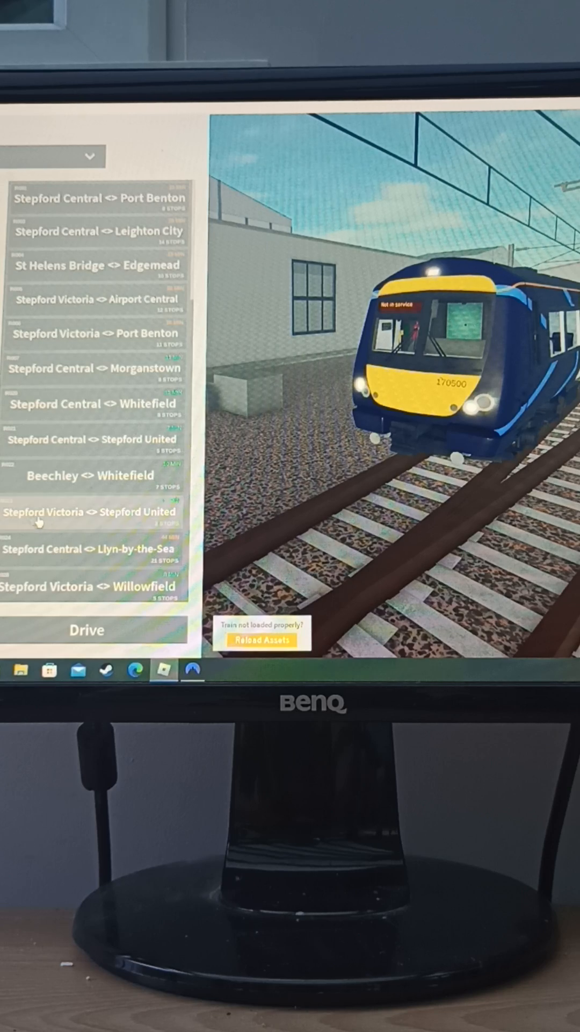
{"action": "left_click", "coordinate": [91, 440]}
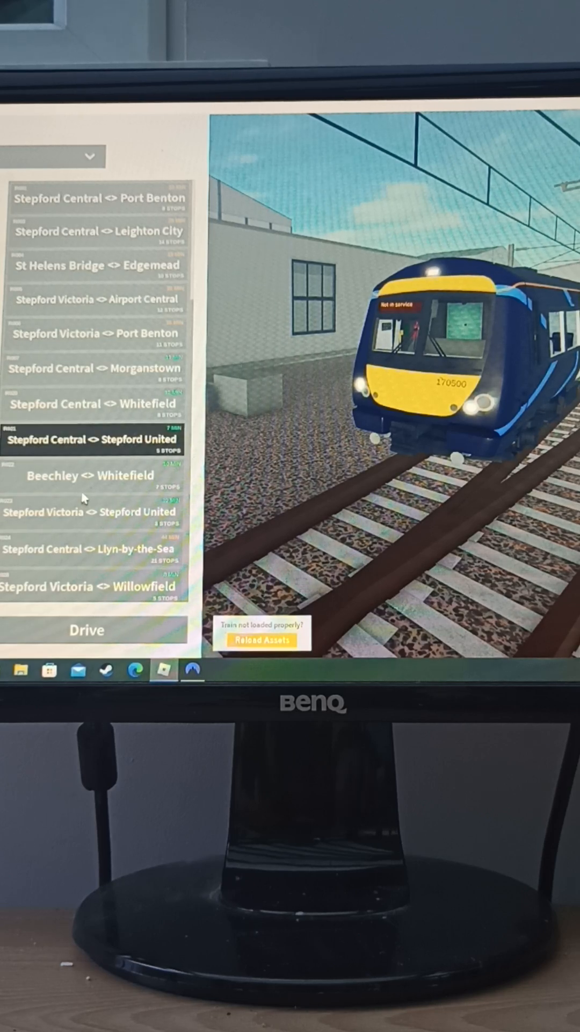
{"action": "left_click", "coordinate": [89, 475]}
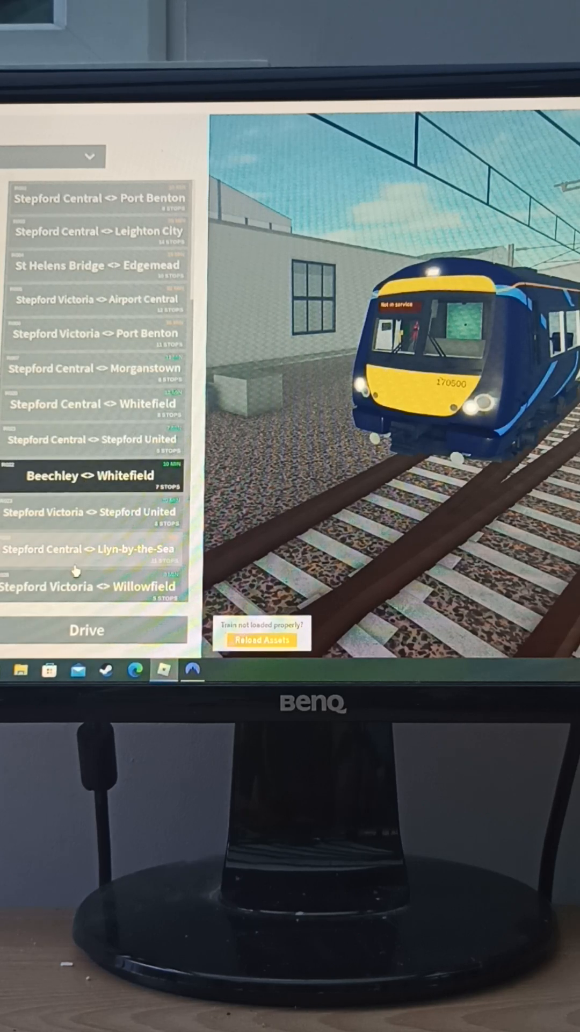
{"action": "scroll", "scroll_direction": "down", "scroll_amount": 3}
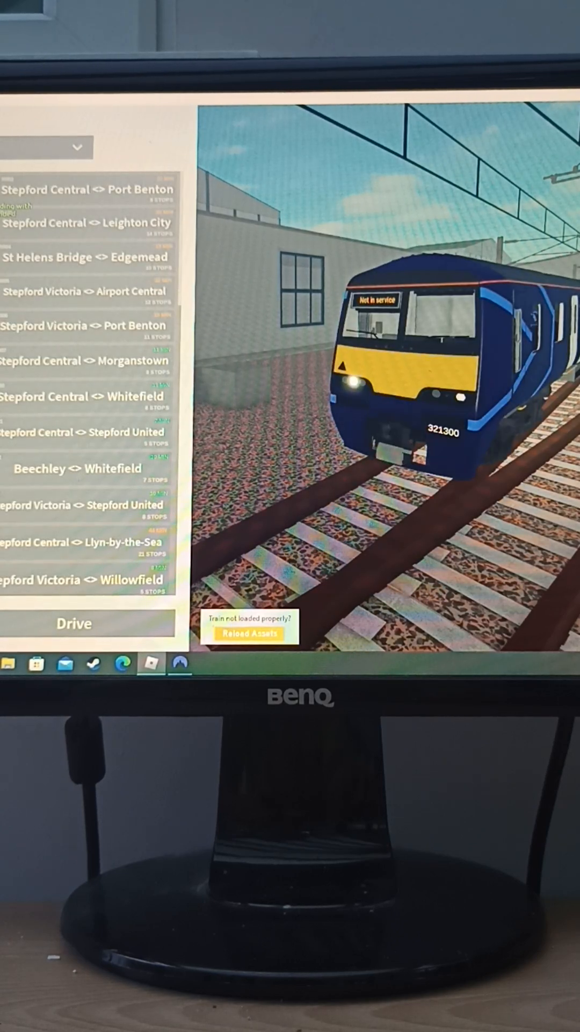
Step: Scroll down the route list and choose Rayleigh Bay <> Llyn-by-the-Sea so Buy Route appears
{"action": "scroll", "scroll_direction": "down", "scroll_amount": 3}
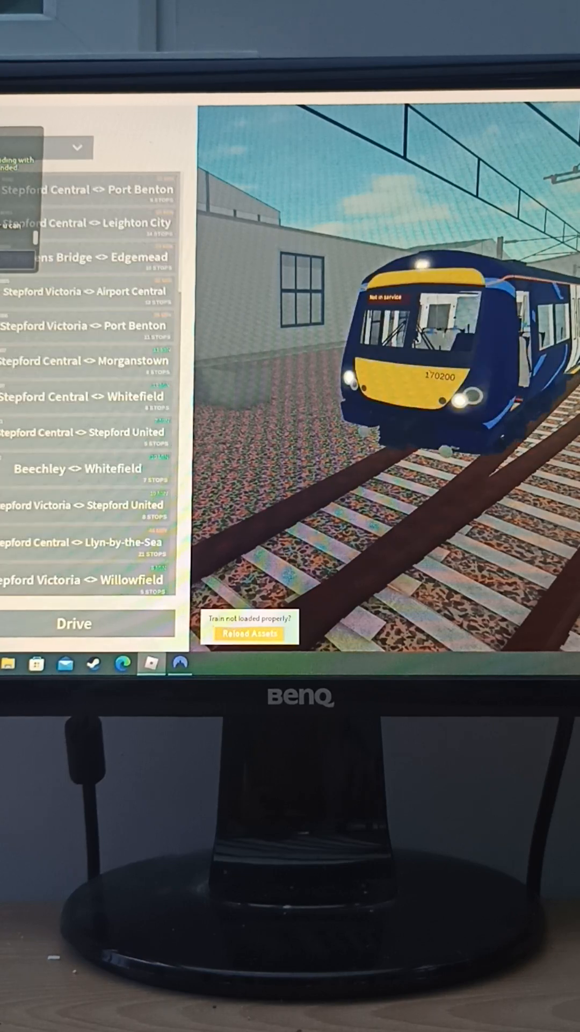
{"action": "scroll", "scroll_direction": "down", "scroll_amount": 3}
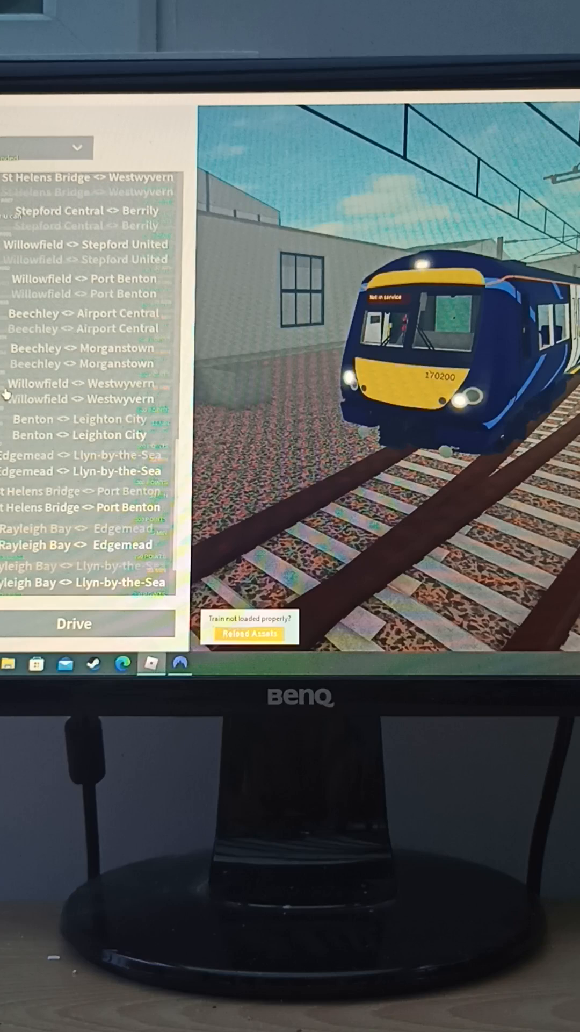
{"action": "scroll", "scroll_direction": "down", "scroll_amount": 3}
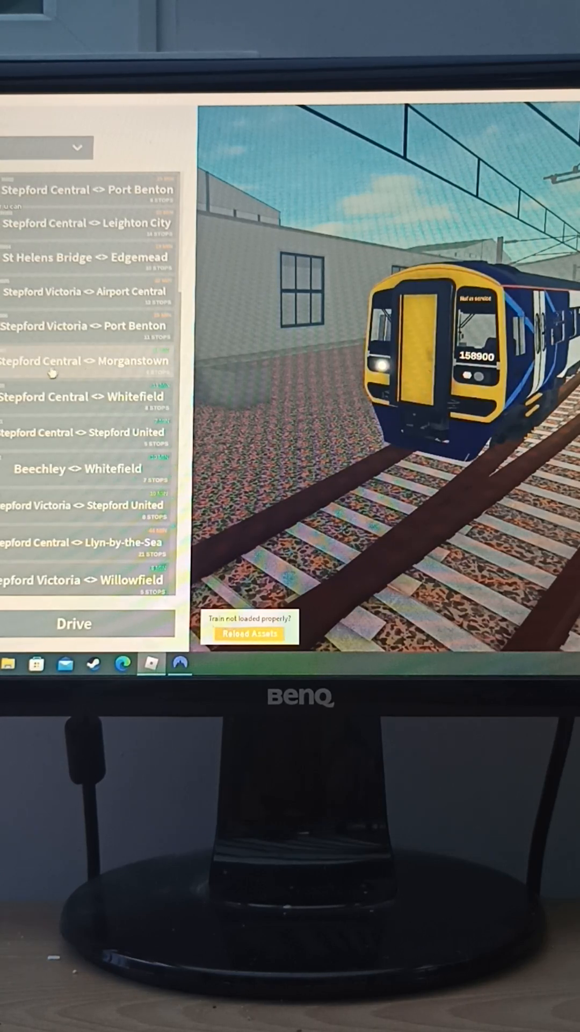
{"action": "mouse_move", "coordinate": [56, 421]}
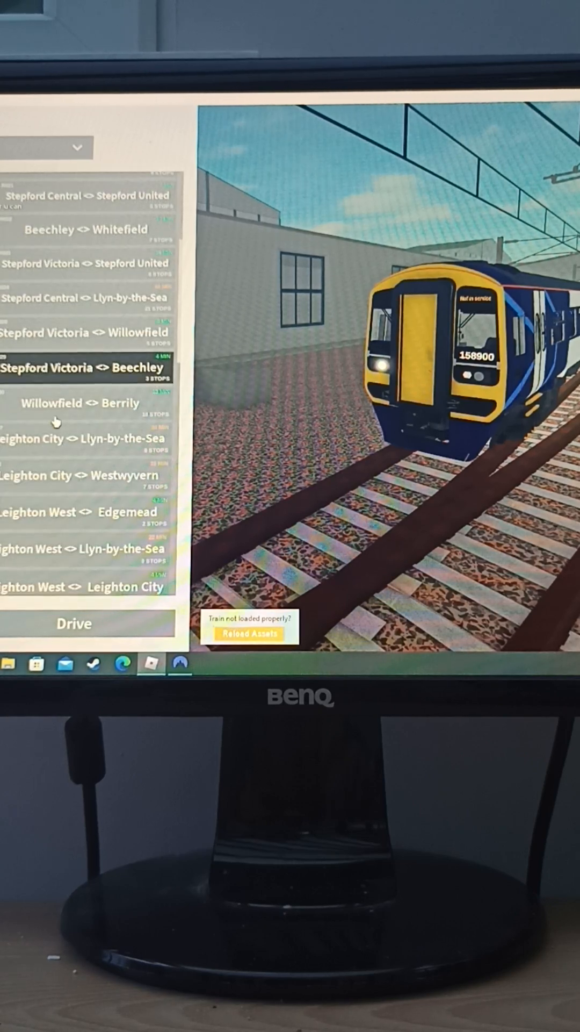
{"action": "scroll", "scroll_direction": "down", "scroll_amount": 3}
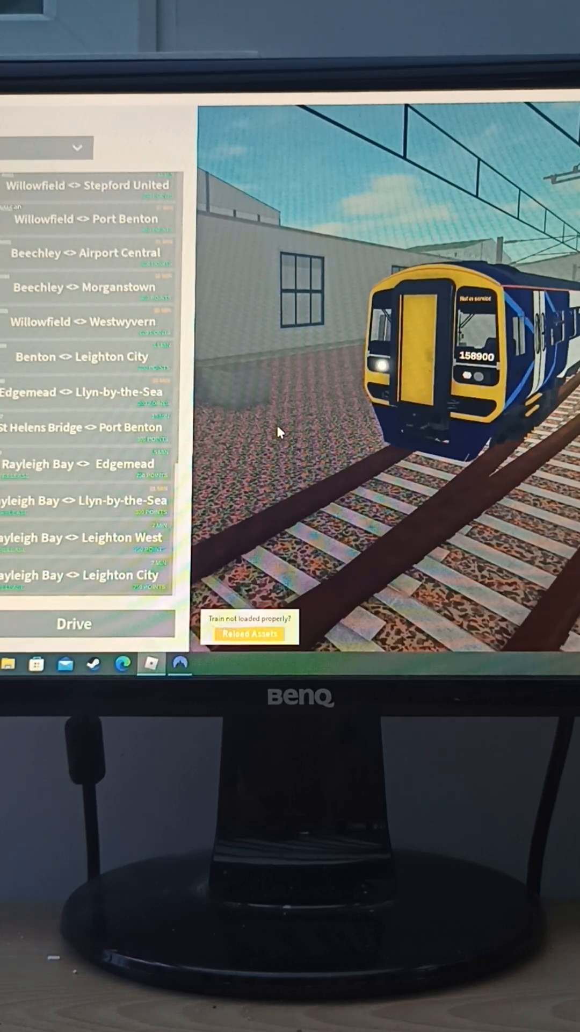
{"action": "mouse_move", "coordinate": [131, 487]}
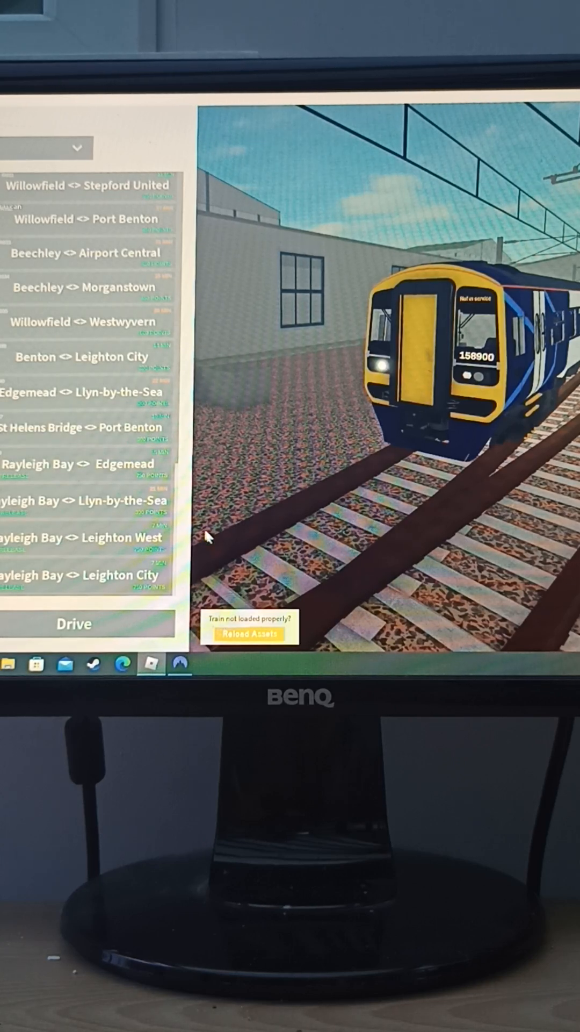
{"action": "left_click", "coordinate": [86, 500]}
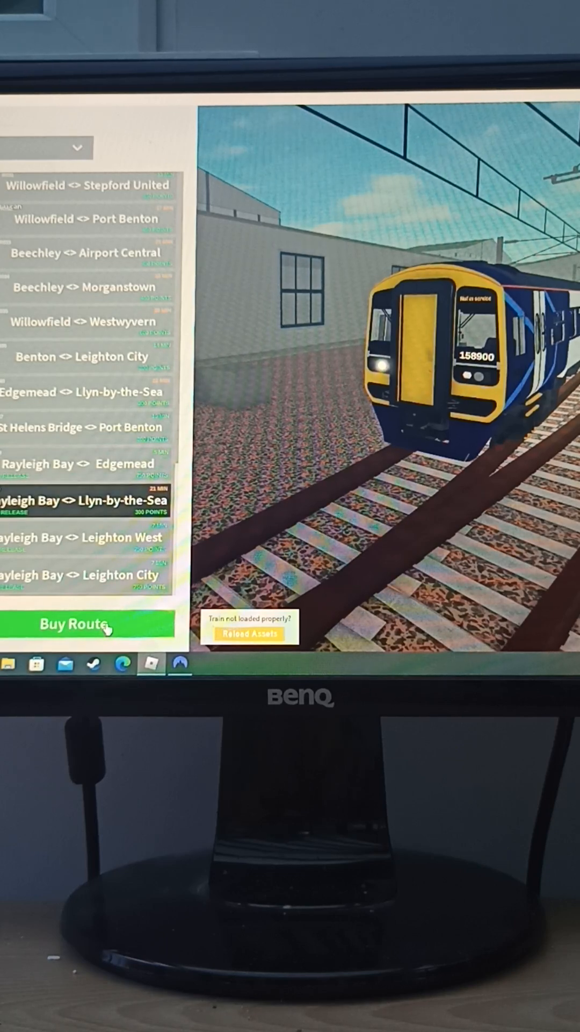
Step: Buy the Rayleigh Bay–Llyn-by-the-Sea route, confirming the 300-point transaction
{"action": "left_click", "coordinate": [90, 624]}
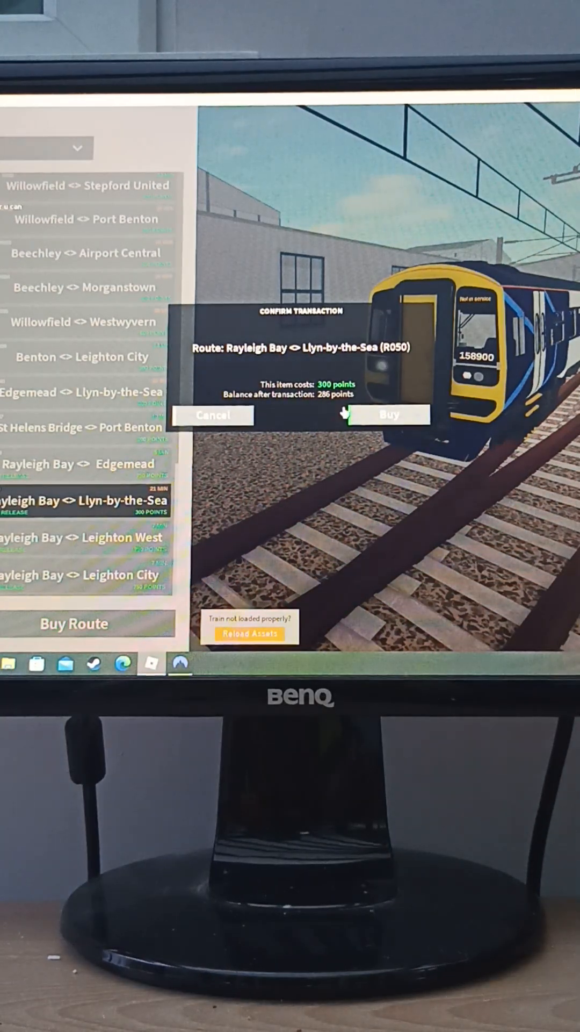
{"action": "left_click", "coordinate": [388, 415]}
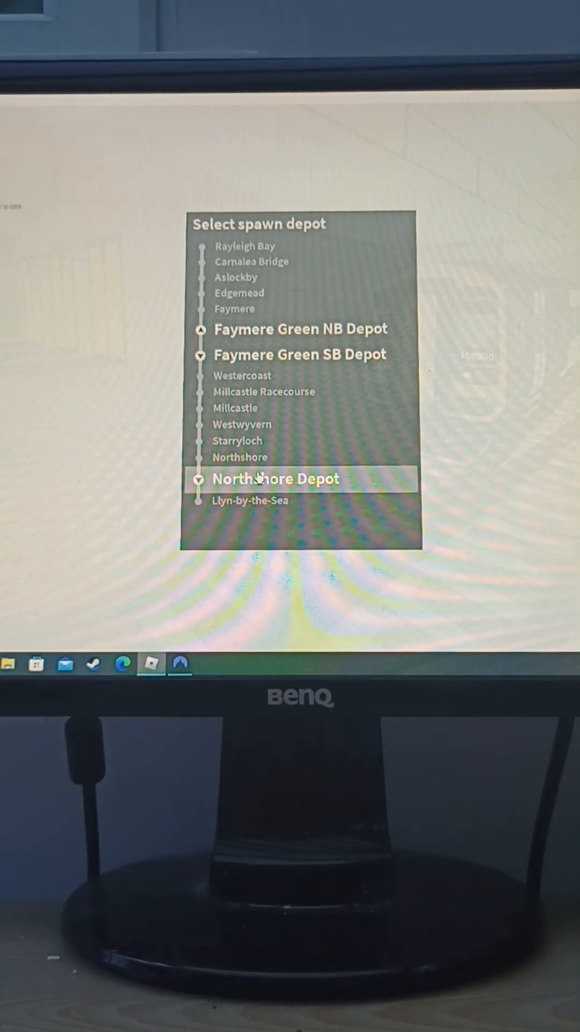
{"action": "left_click", "coordinate": [275, 478]}
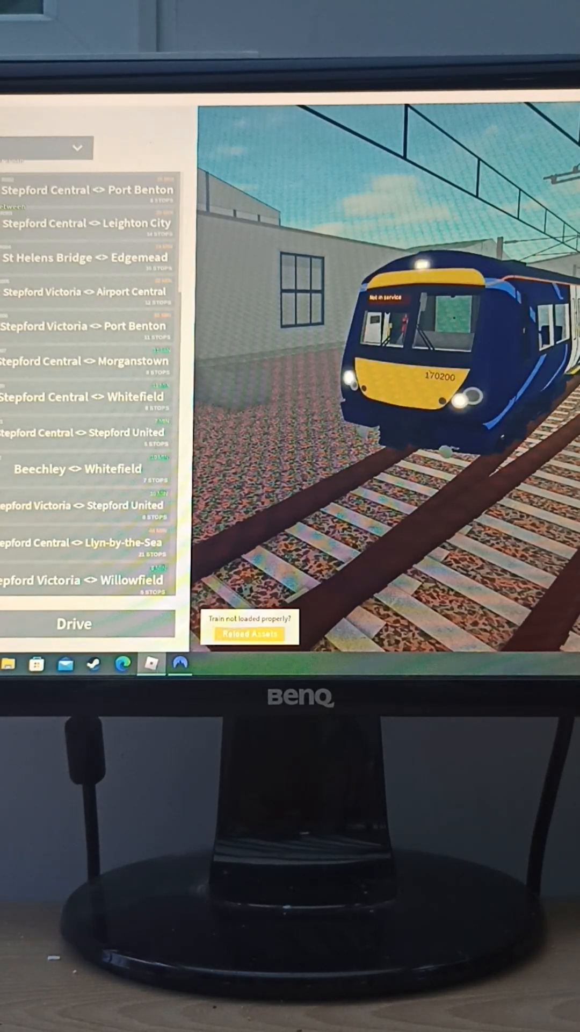
Step: Scroll the 170200 unit's route list down to Rayleigh Bay <> Llyn-by-the-Sea
{"action": "scroll", "scroll_direction": "down", "scroll_amount": 3}
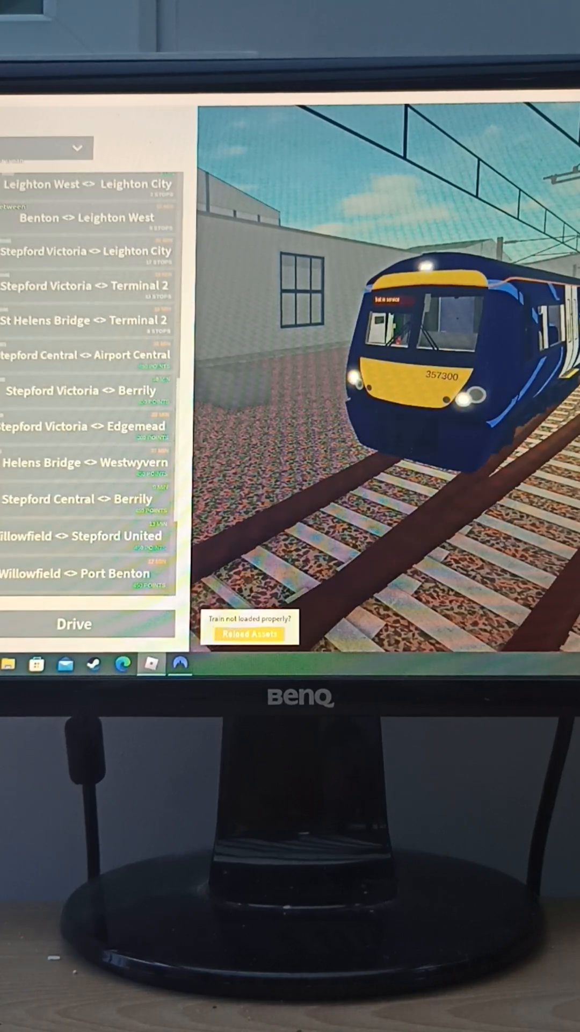
{"action": "scroll", "scroll_direction": "down", "scroll_amount": 3}
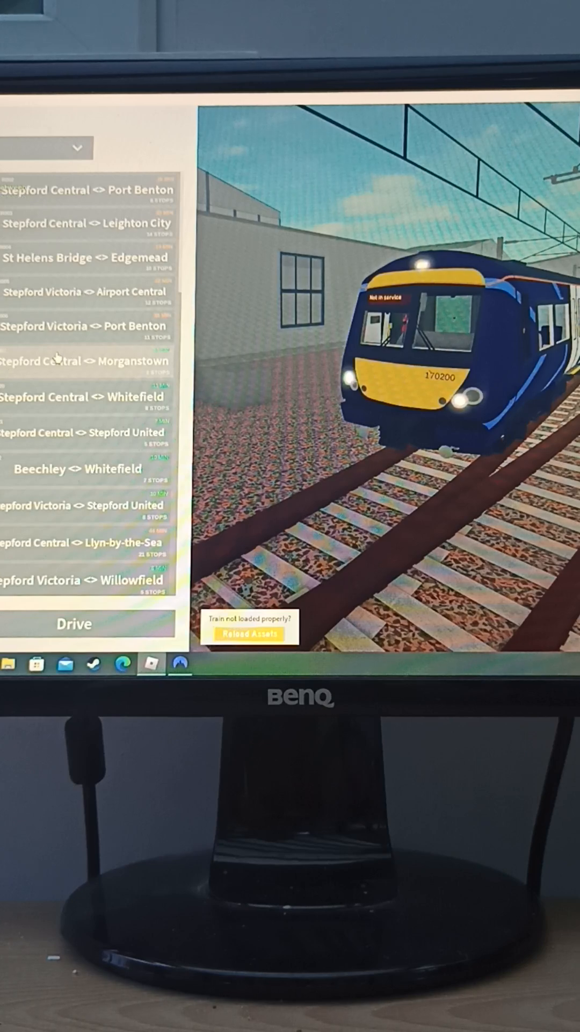
{"action": "scroll", "scroll_direction": "down", "scroll_amount": 3}
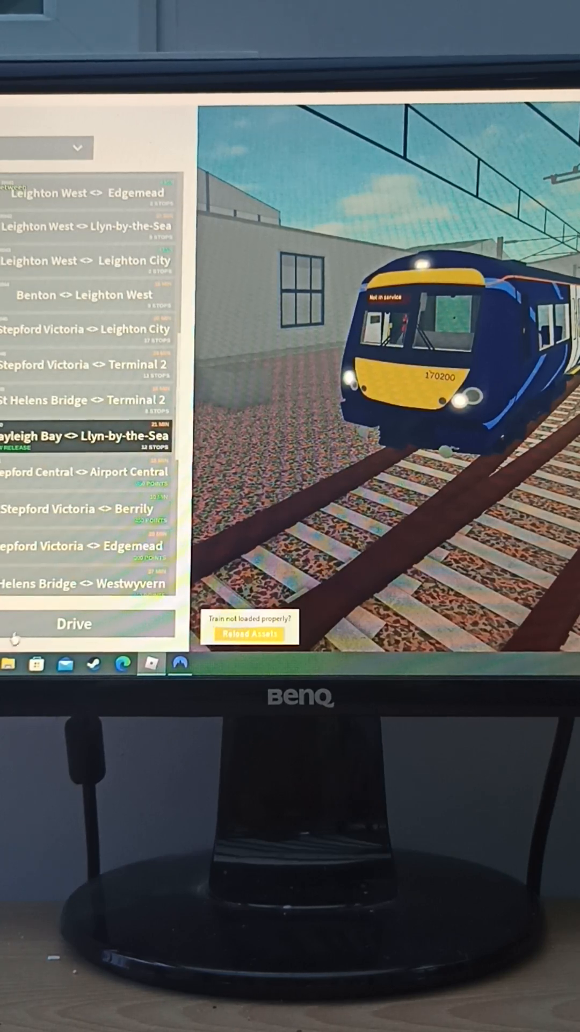
{"action": "left_click", "coordinate": [73, 624]}
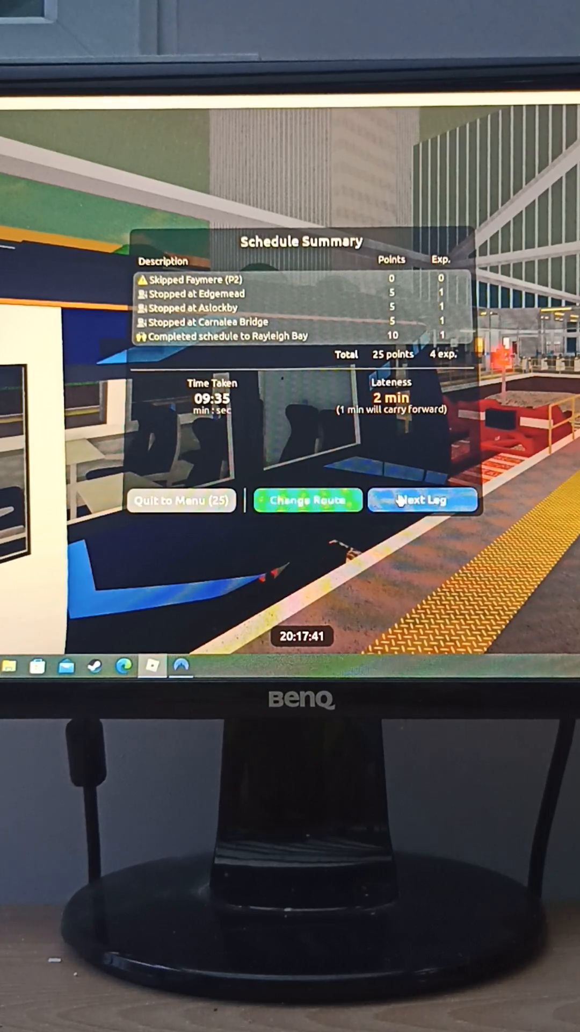
Step: Drive the Class 321's route from Northshore Depot, get the 'Train not permitted' refusal, and return to its routes
{"action": "left_click", "coordinate": [423, 501]}
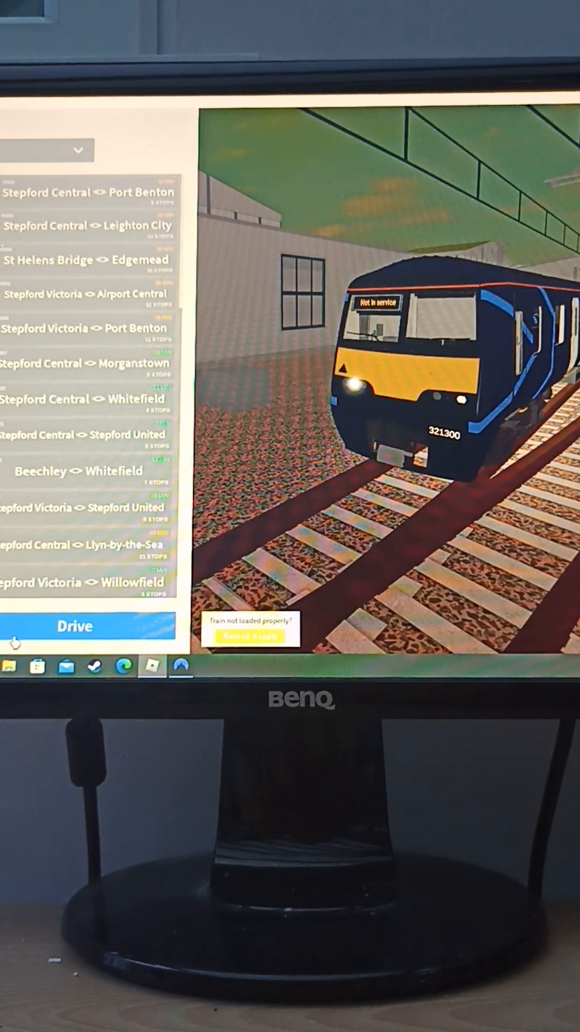
{"action": "left_click", "coordinate": [75, 625]}
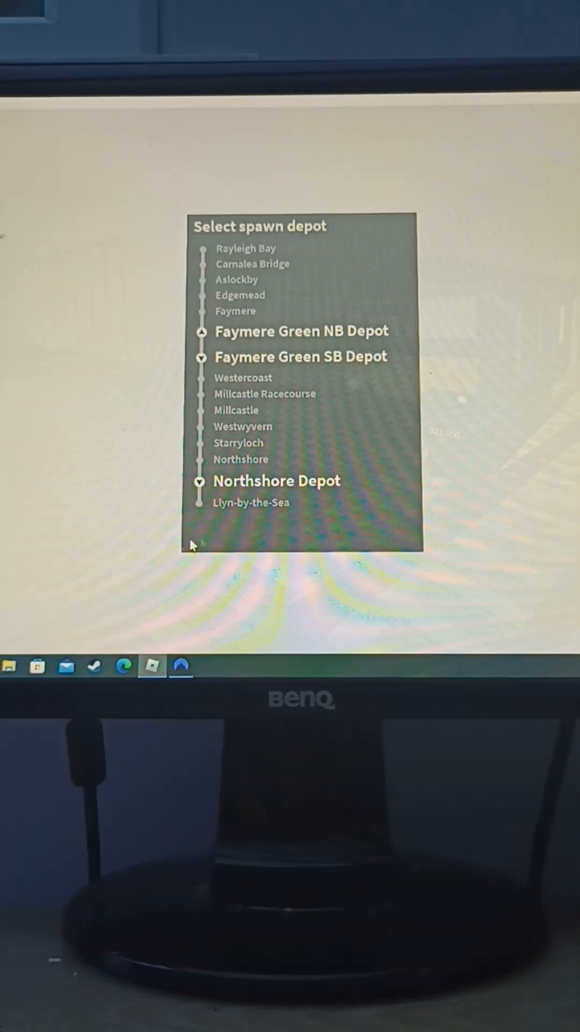
{"action": "mouse_move", "coordinate": [226, 491]}
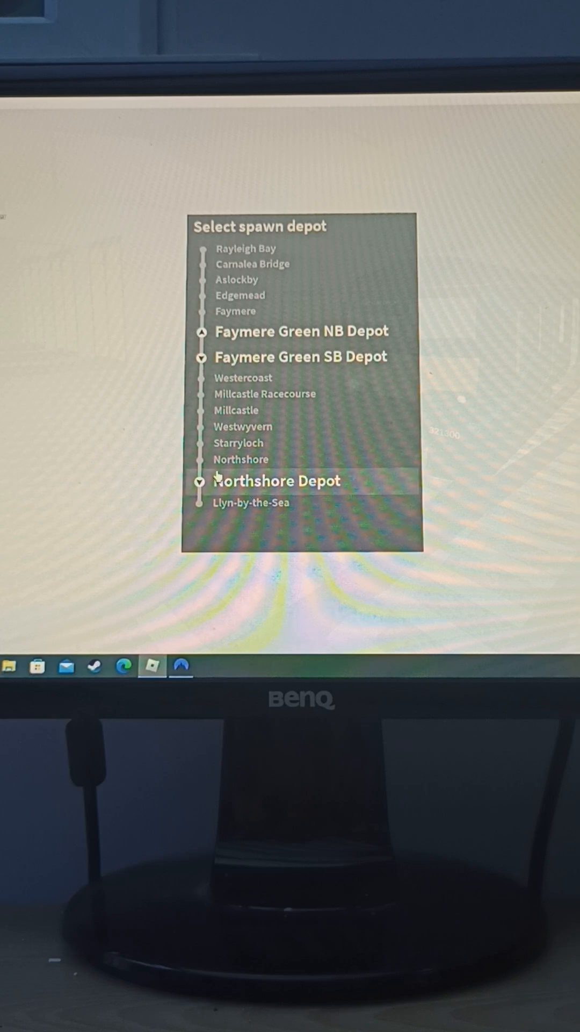
{"action": "left_click", "coordinate": [276, 481]}
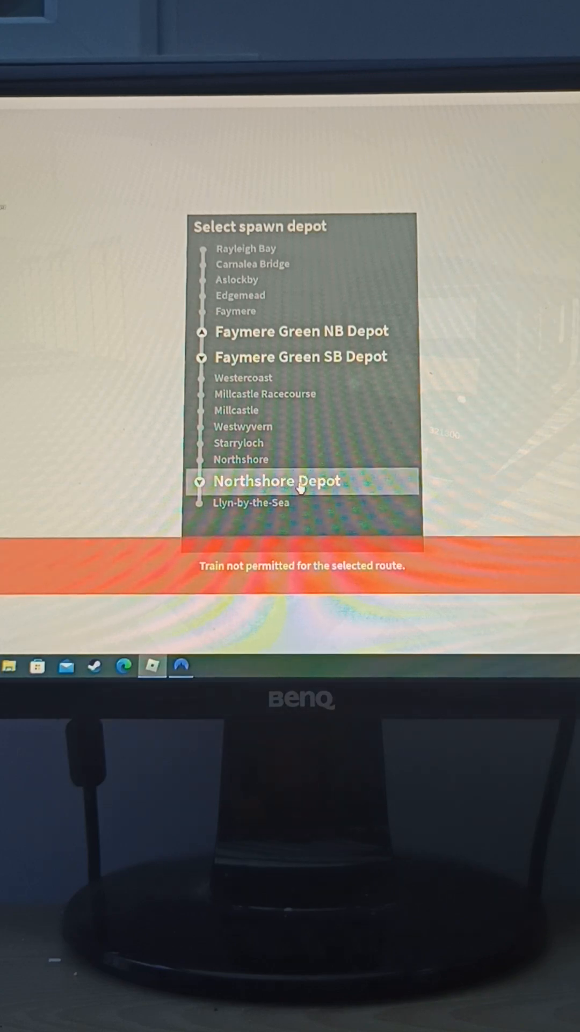
{"action": "left_click", "coordinate": [276, 480]}
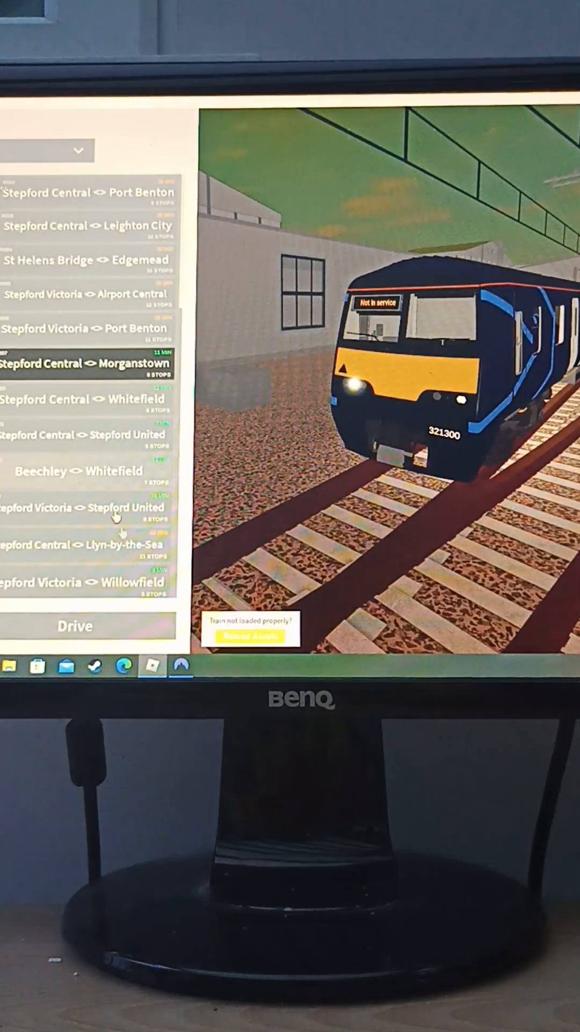
Step: Clear the Class 321's route entries, leaving the list empty beside the 321300 preview
{"action": "left_click", "coordinate": [83, 329]}
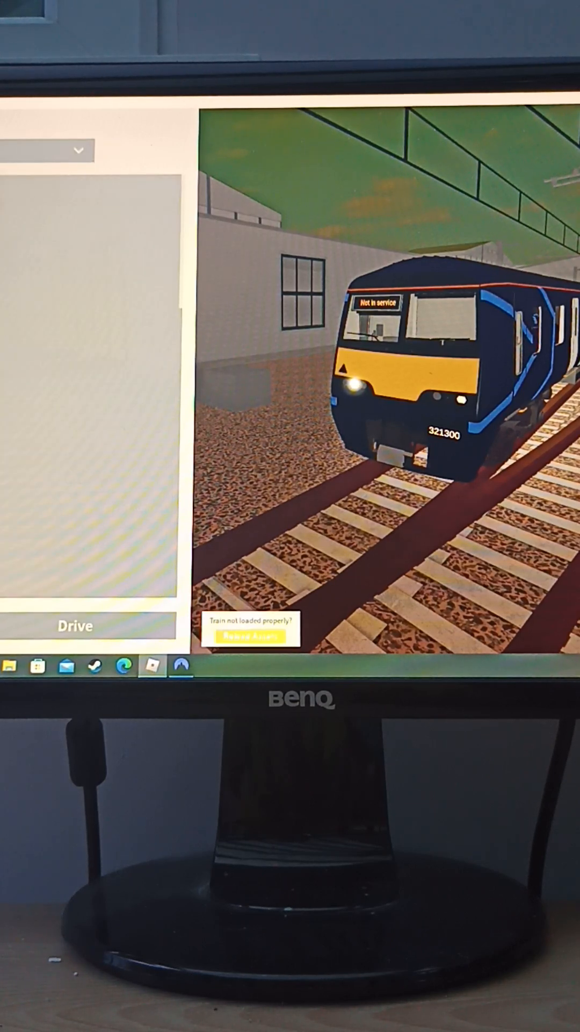
Step: Switch to the HST and drive Leighton Express, spawning at Stepford Depot (E)
{"action": "left_click", "coordinate": [59, 151]}
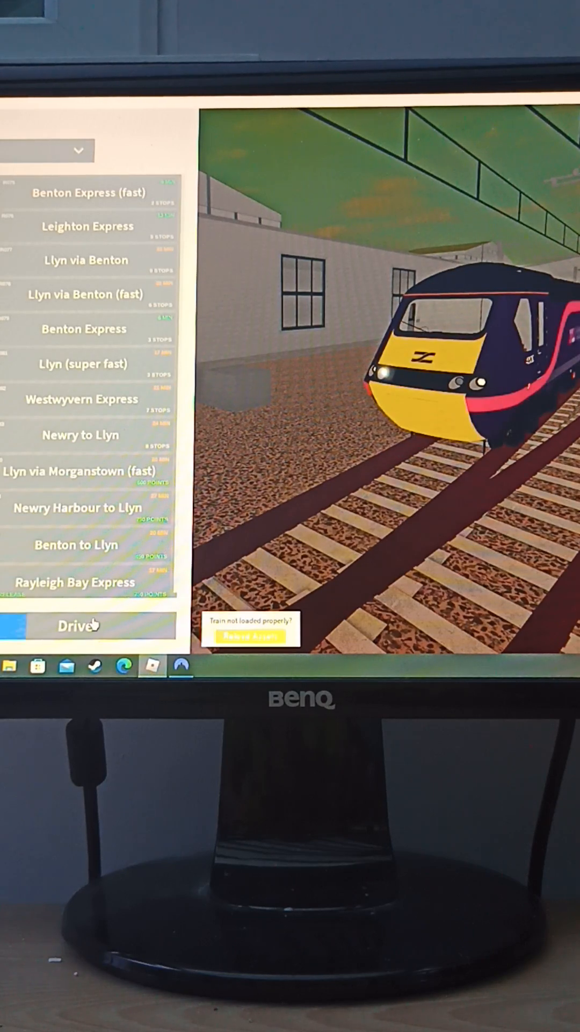
{"action": "left_click", "coordinate": [84, 227]}
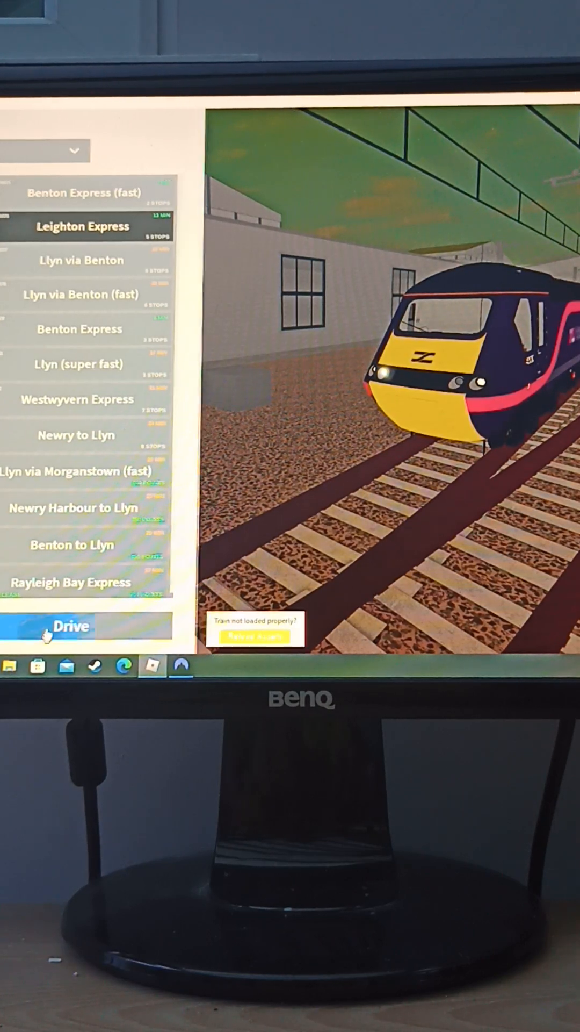
{"action": "left_click", "coordinate": [64, 625]}
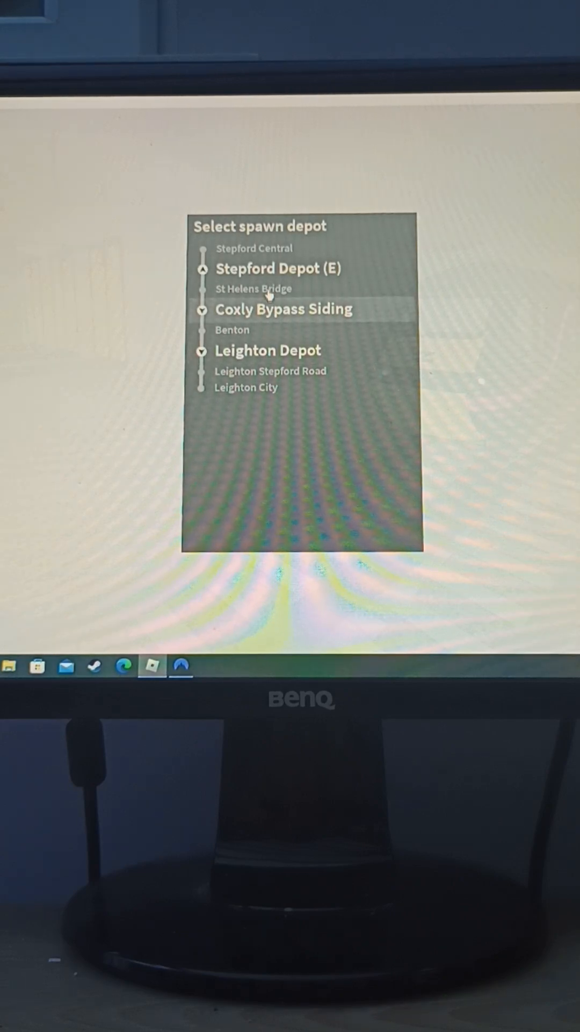
{"action": "left_click", "coordinate": [277, 267]}
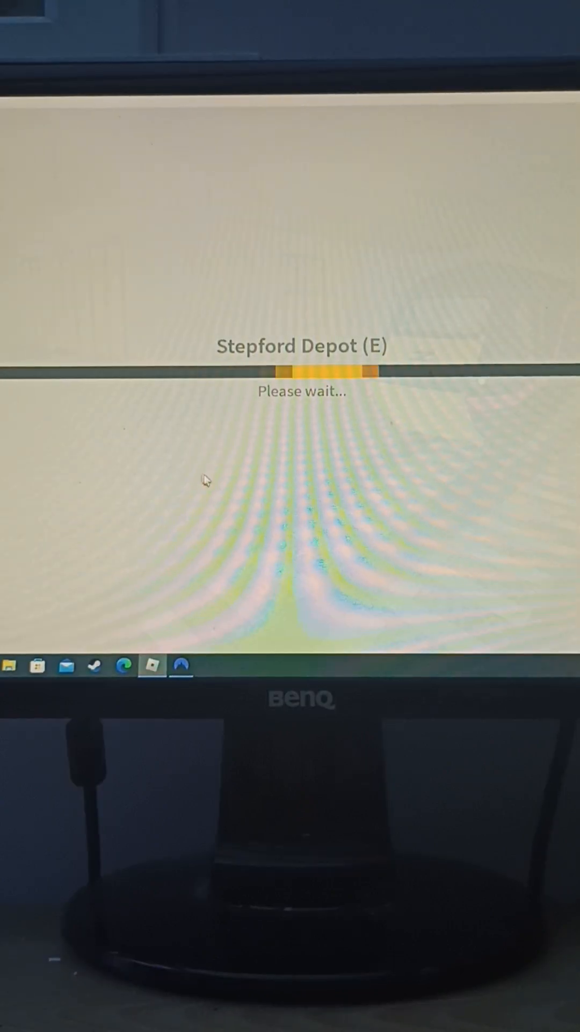
{"action": "mouse_move", "coordinate": [340, 517]}
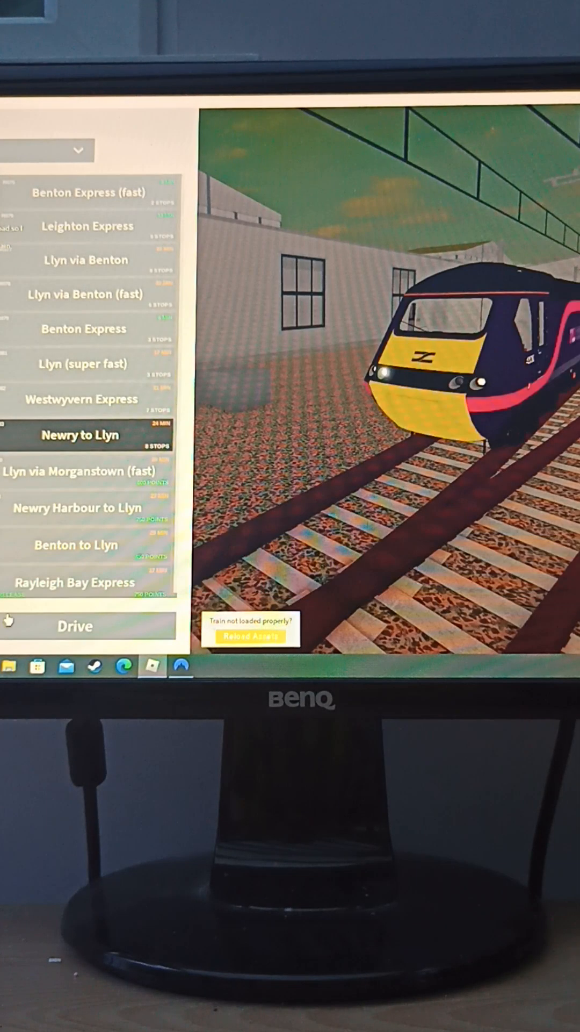
Step: Switch to passenger spawning and preview the Airlink Side, Main Approach and South Concourse spawn points
{"action": "left_click", "coordinate": [76, 625]}
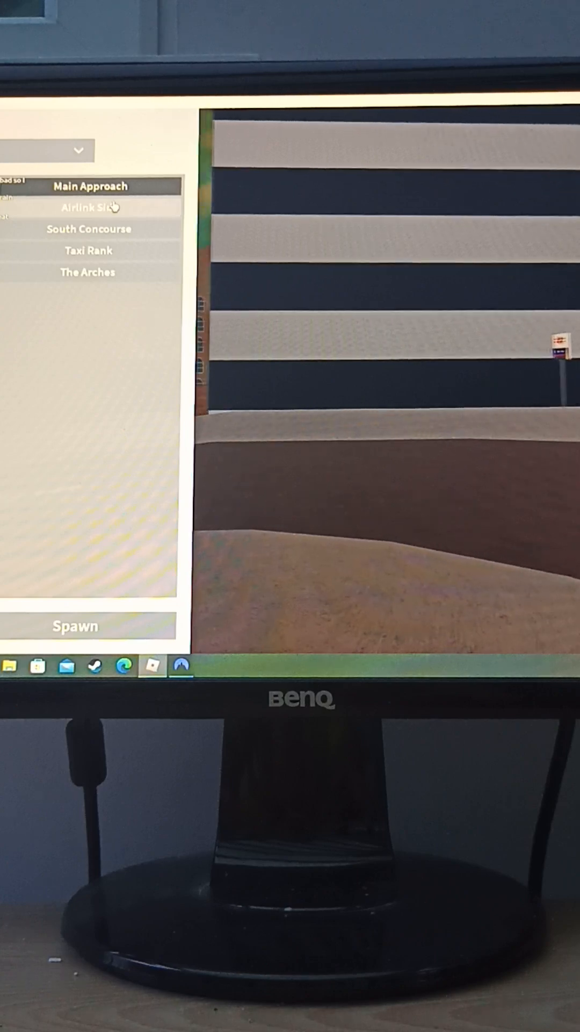
{"action": "left_click", "coordinate": [89, 207]}
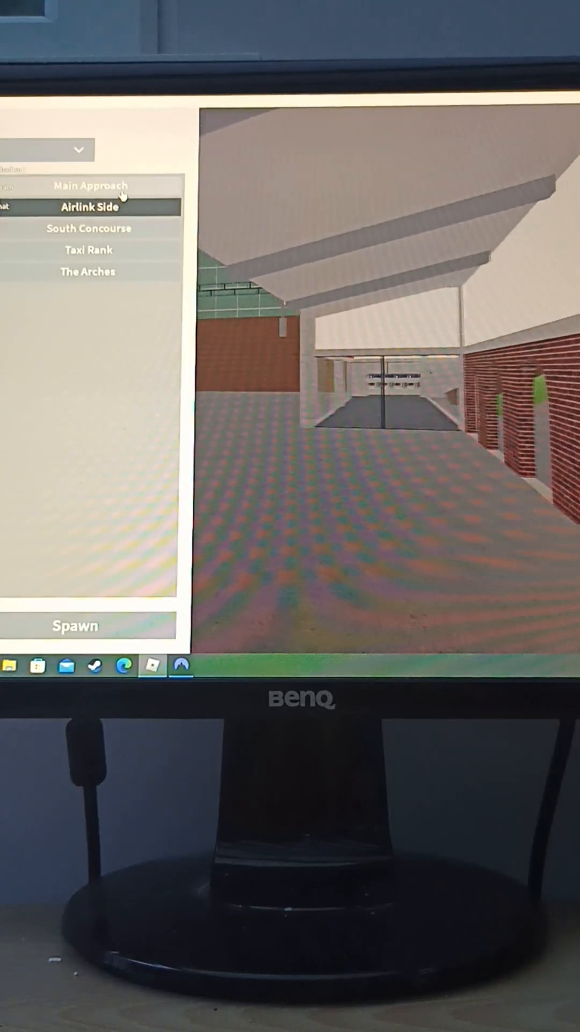
{"action": "left_click", "coordinate": [75, 626]}
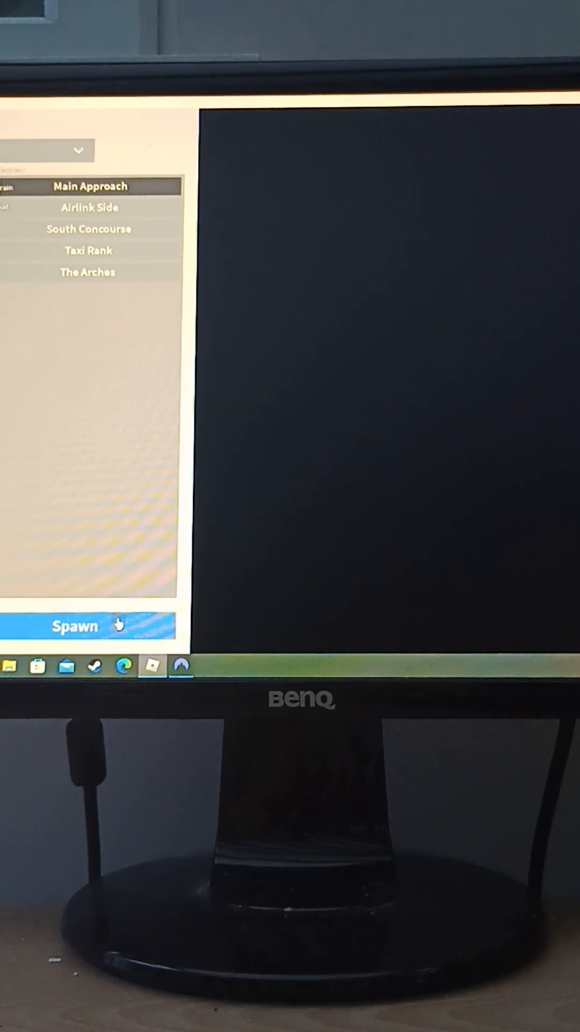
{"action": "left_click", "coordinate": [87, 207]}
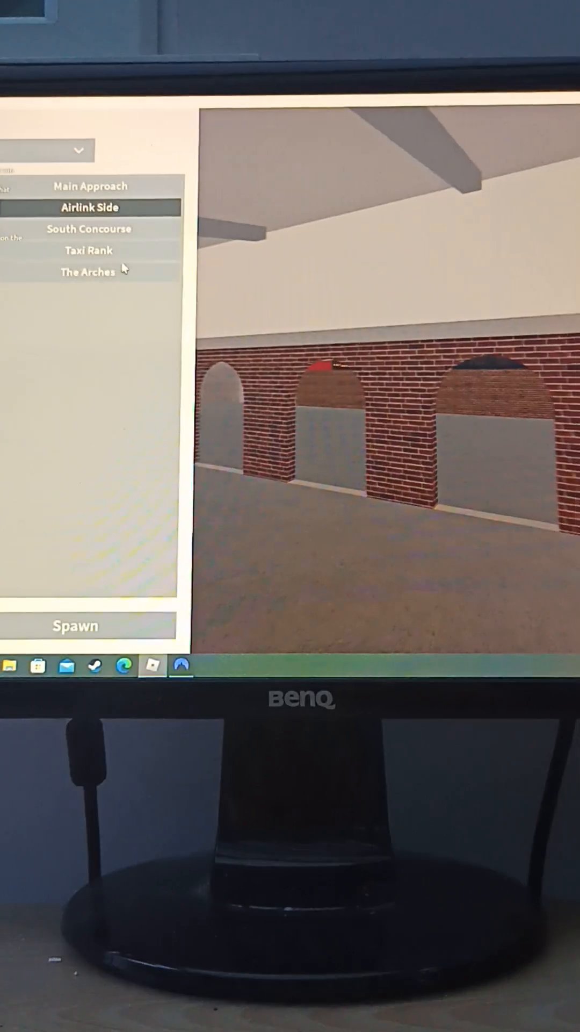
{"action": "left_click", "coordinate": [90, 228]}
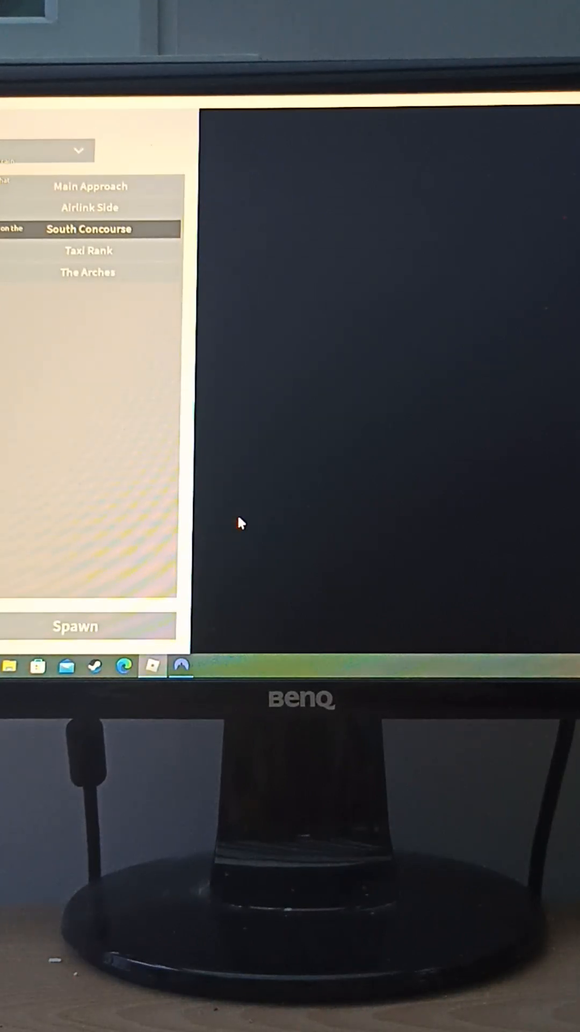